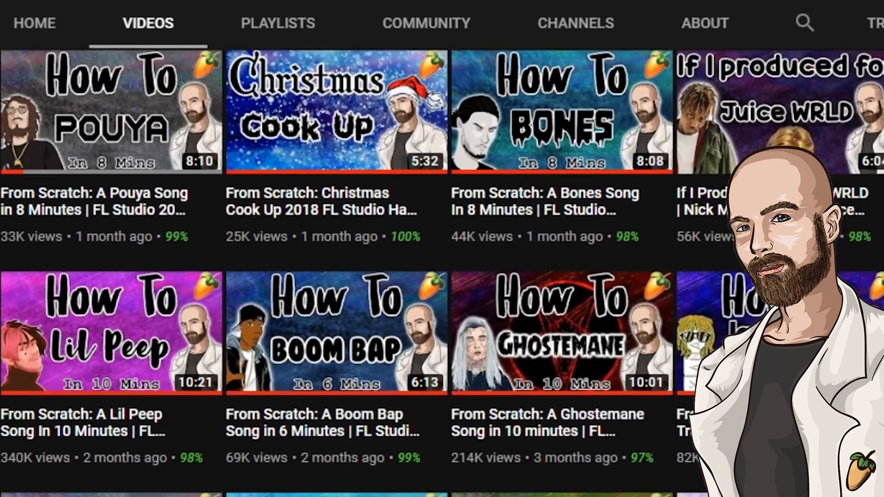
Step: Audition the Em–C–D–Bm chord pattern from the start, then stop playback
scroll(down, 3)
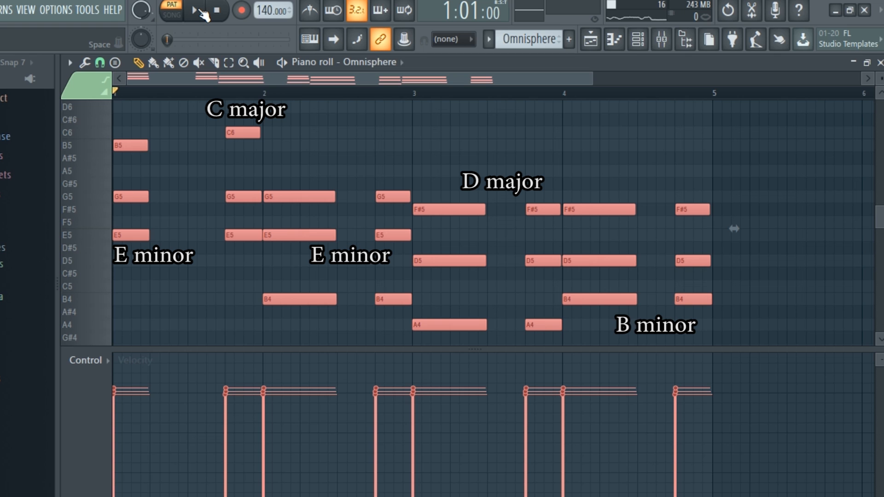
click(193, 11)
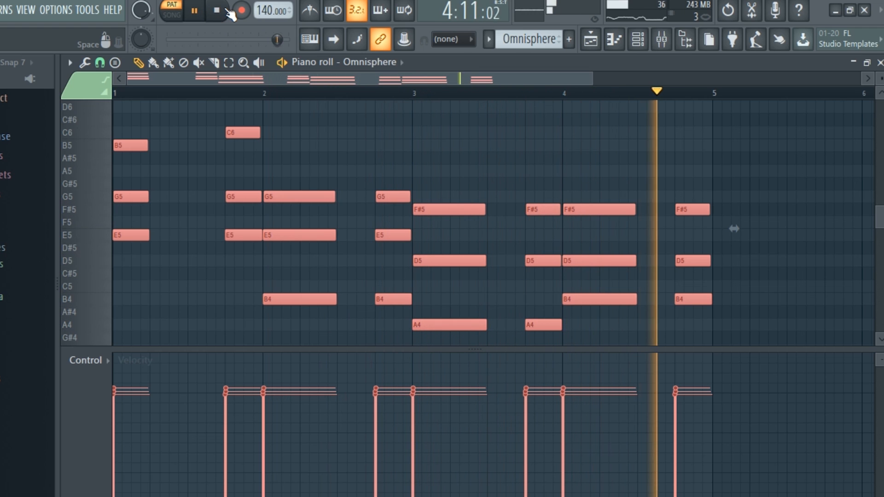
click(195, 10)
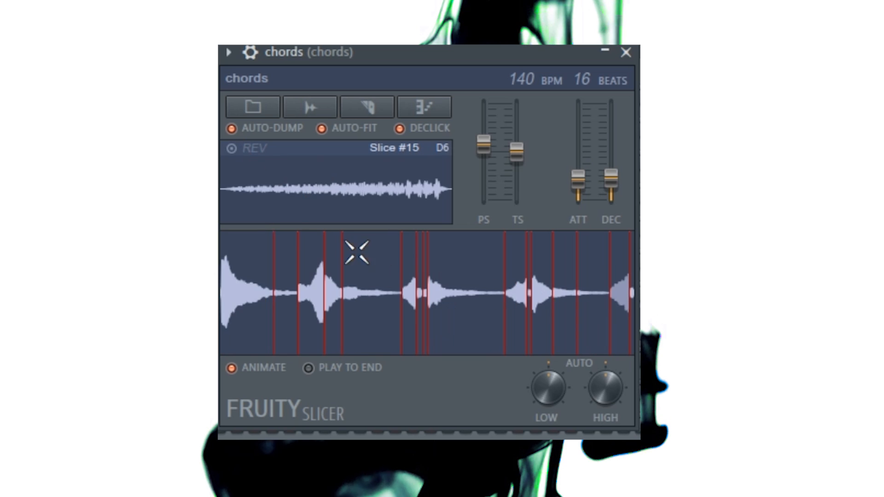
Step: Preview two different slices of the chords sample in Fruity Slicer
click(516, 292)
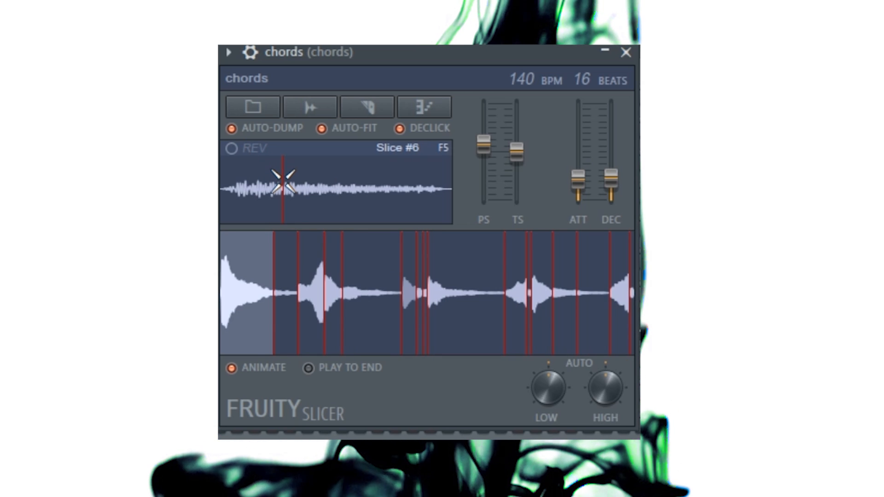
click(372, 293)
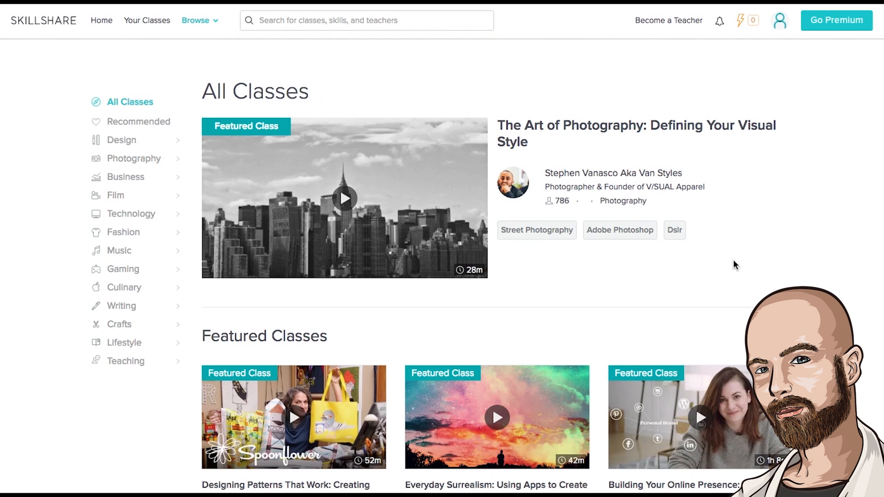
mouse_move(829, 232)
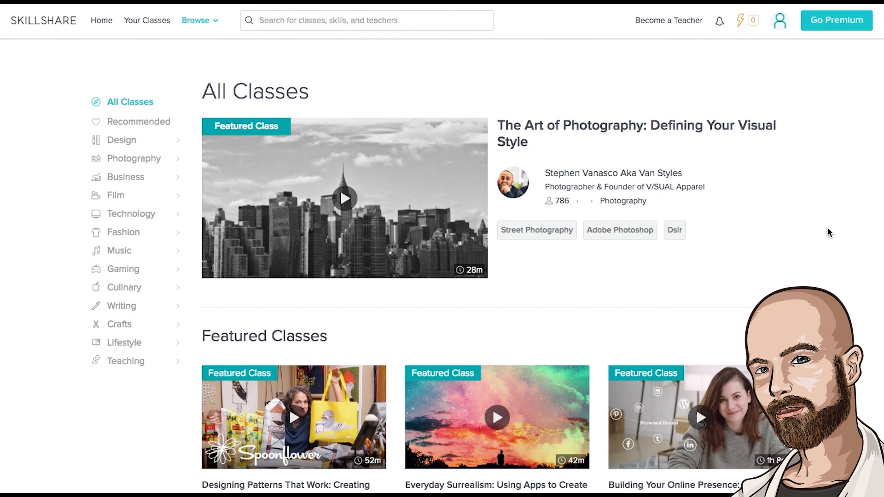
Step: Browse Skillshare classes, searching 'video editing' and scrolling through to the Teams page
scroll(down, 3)
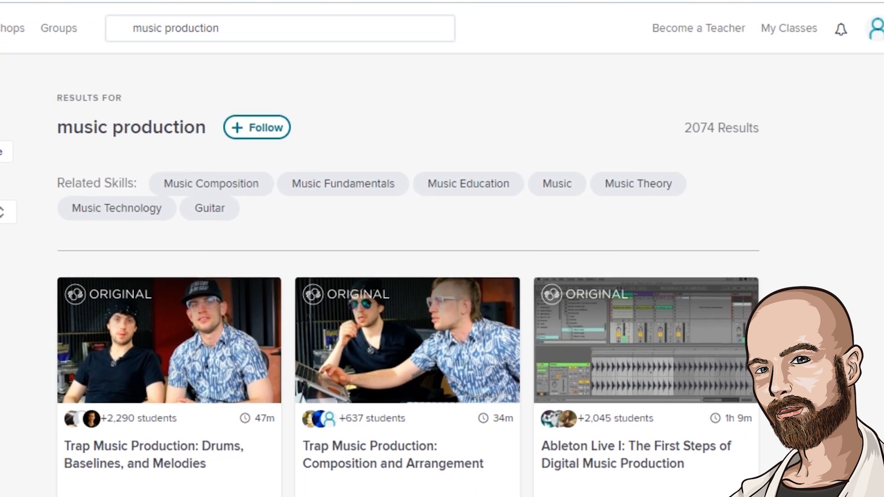
text(video editing)
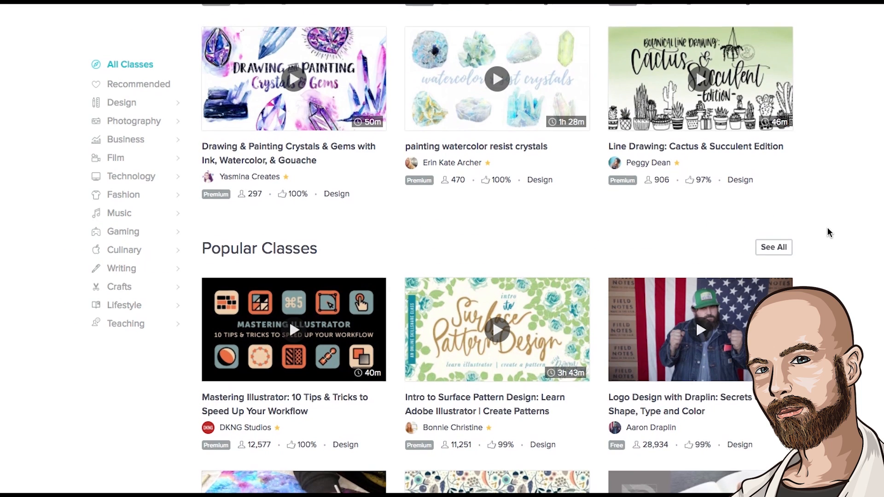
scroll(down, 3)
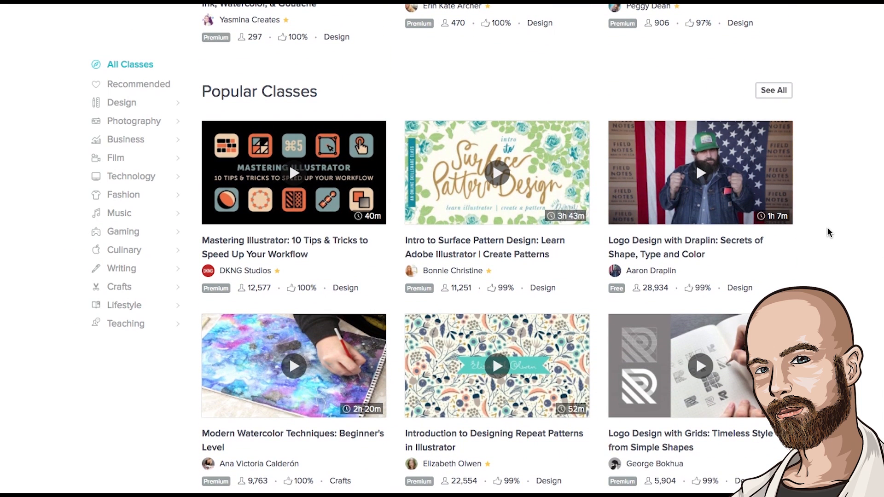
mouse_move(702, 175)
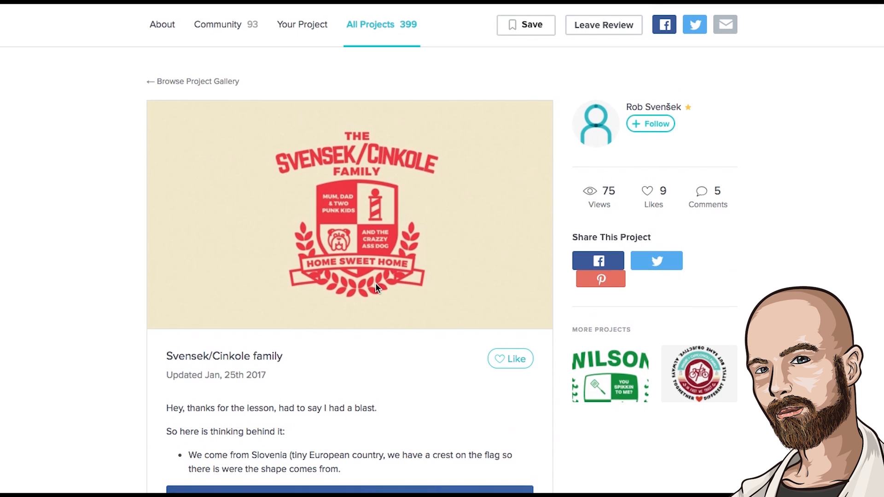
scroll(down, 3)
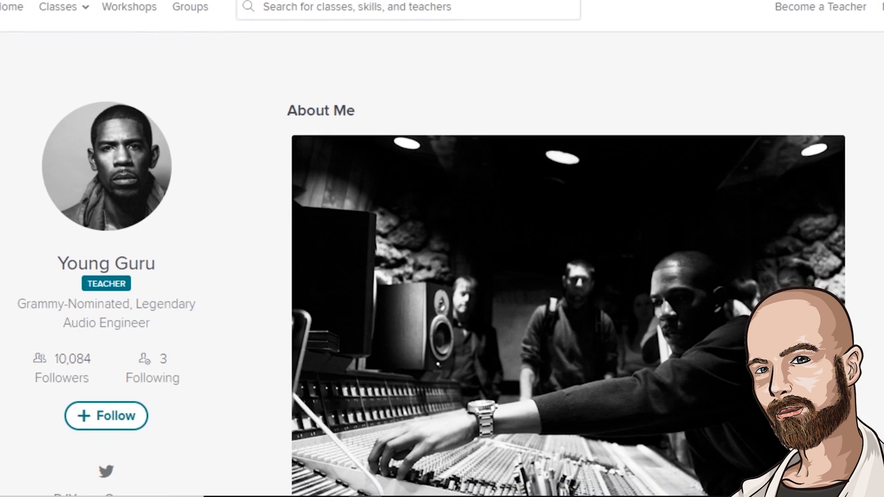
scroll(down, 3)
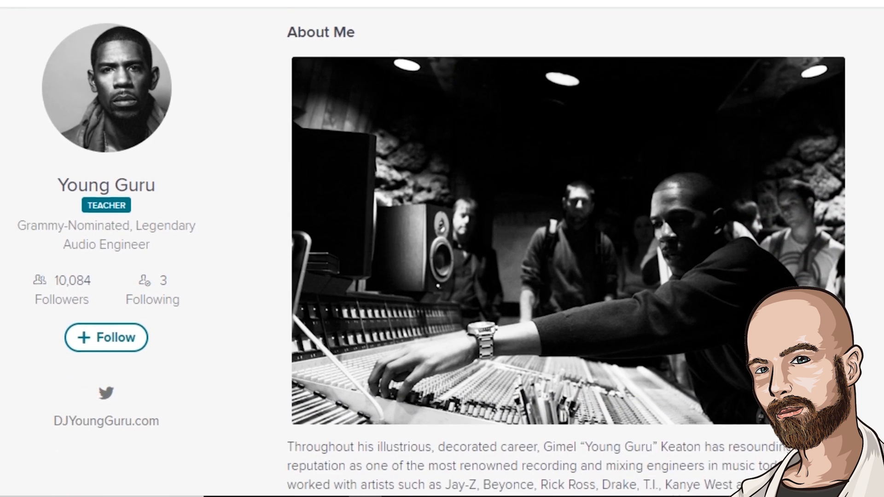
scroll(down, 3)
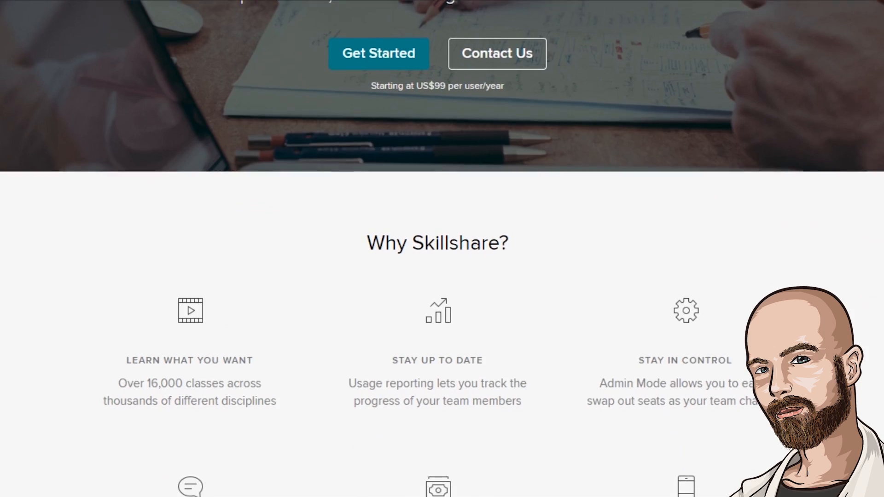
scroll(down, 3)
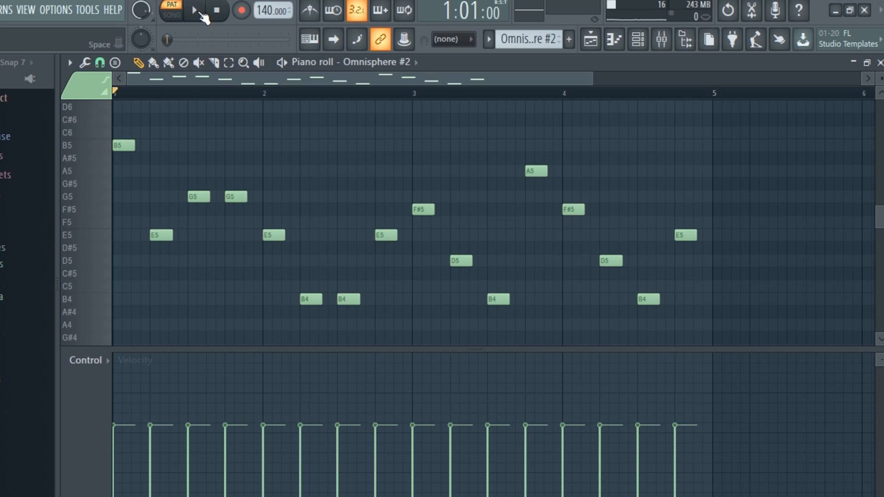
Step: Play the Omnisphere #2 single-note melody pattern from the start
click(193, 11)
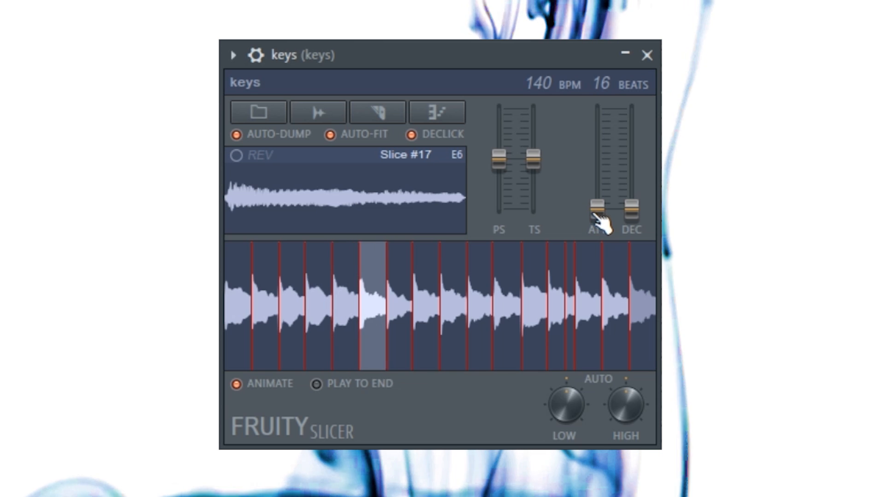
Step: Raise the ATT slider so the reversed keys slices swell in, then preview a slice
drag(593, 220, 592, 175)
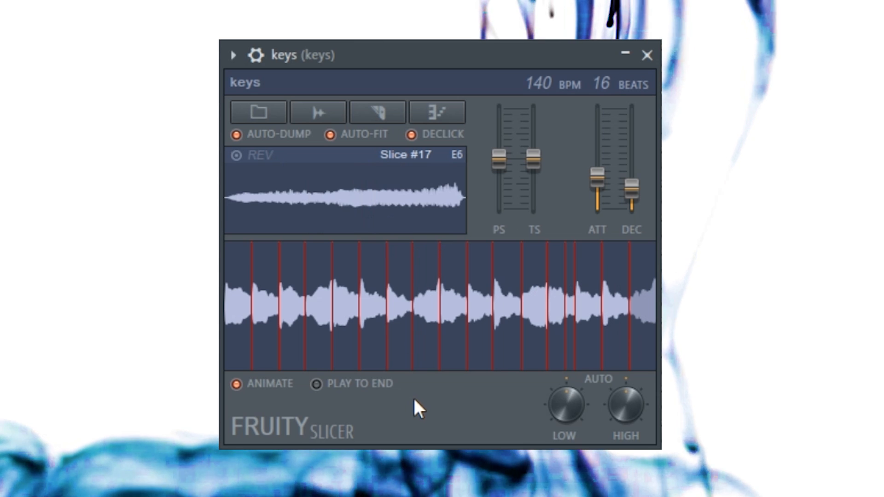
click(262, 308)
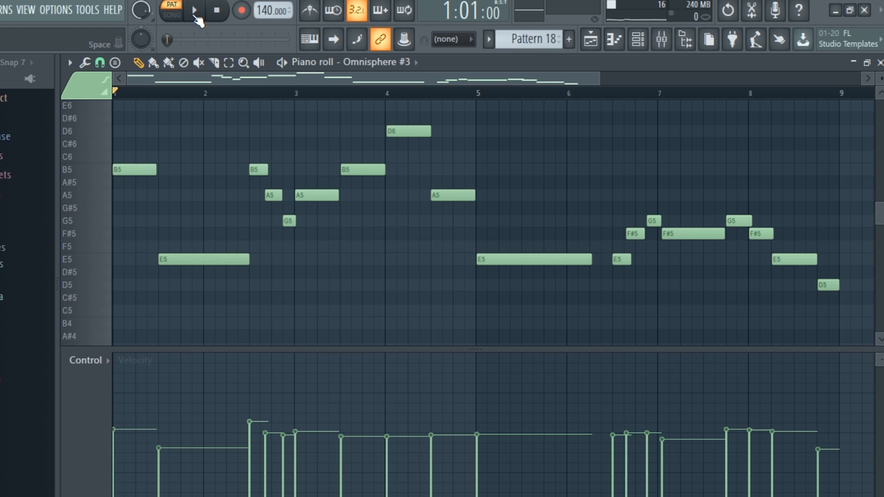
Step: Play the eight-bar Omnisphere #3 lead melody before exporting it
click(194, 11)
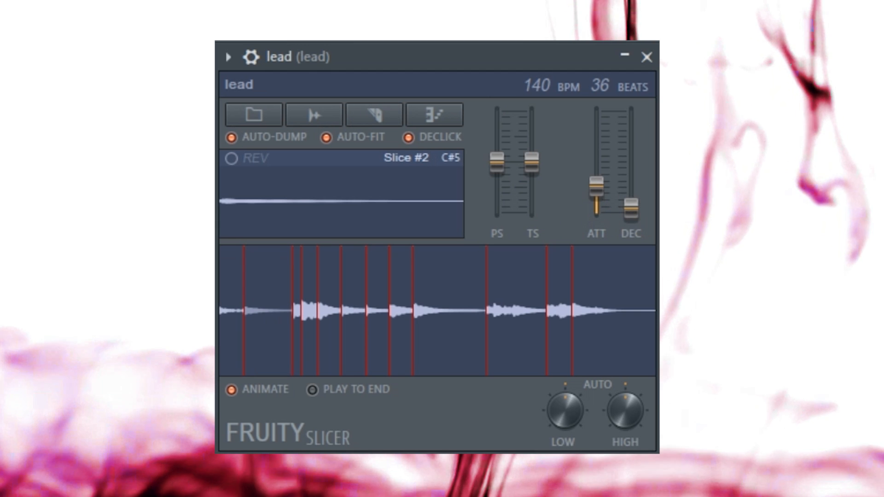
Step: Raise the PS slider to pitch the lead slices up and preview one
drag(495, 160, 496, 109)
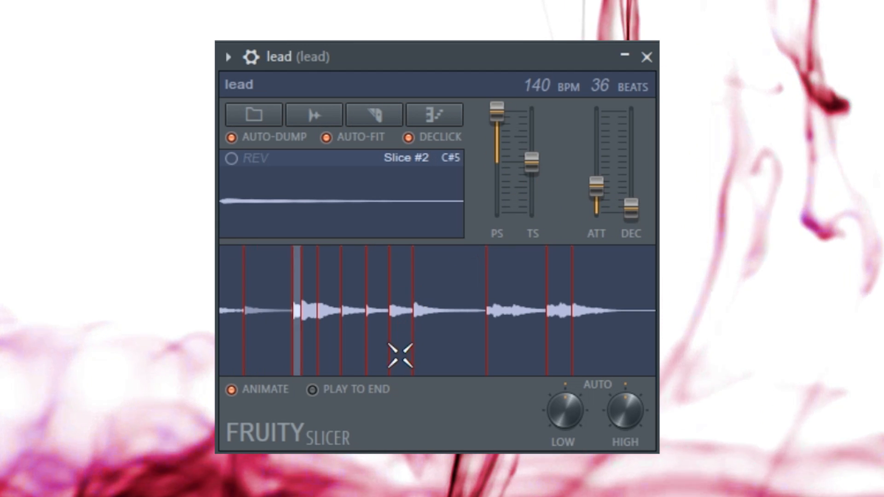
click(262, 310)
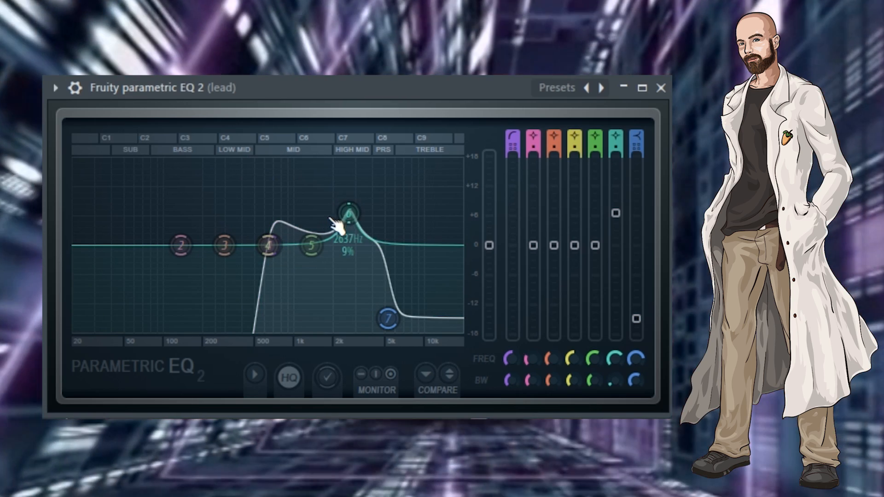
Step: Boost EQ band 6 into a narrow peak around 2.6 kHz on the lead
drag(387, 318, 388, 319)
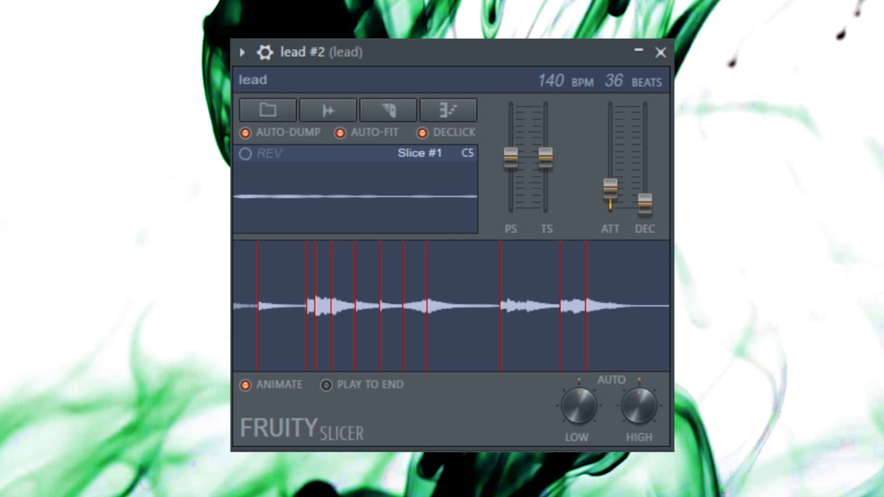
Step: Audition Slice #1 of the cloned lead #2 Fruity Slicer channel
click(279, 307)
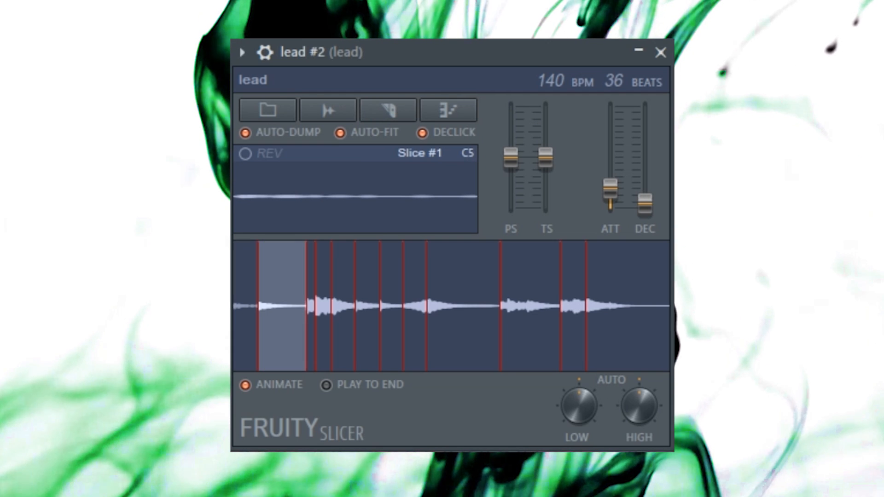